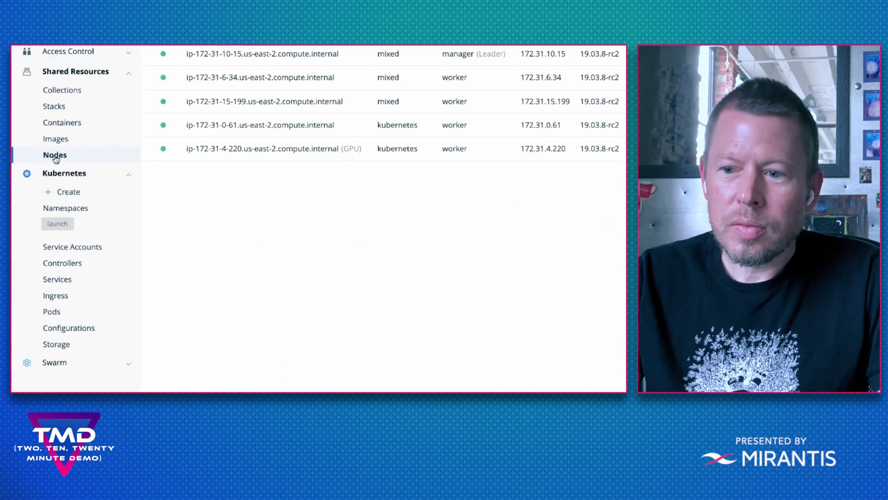
Generate and copy the docker swarm join command for a Windows worker node
click(68, 192)
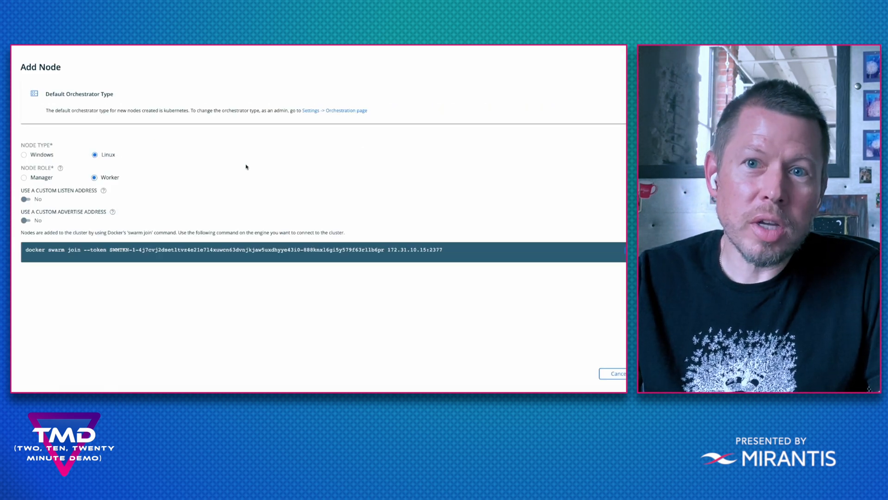
scroll(down, 3)
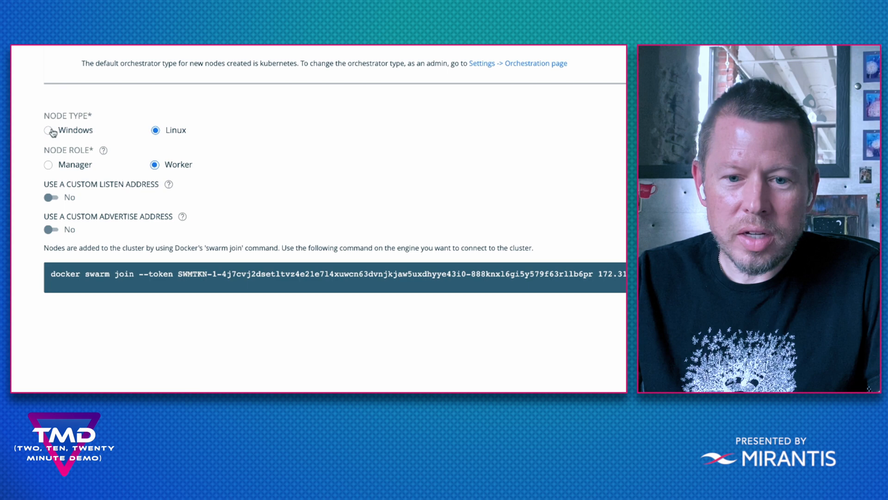
click(48, 130)
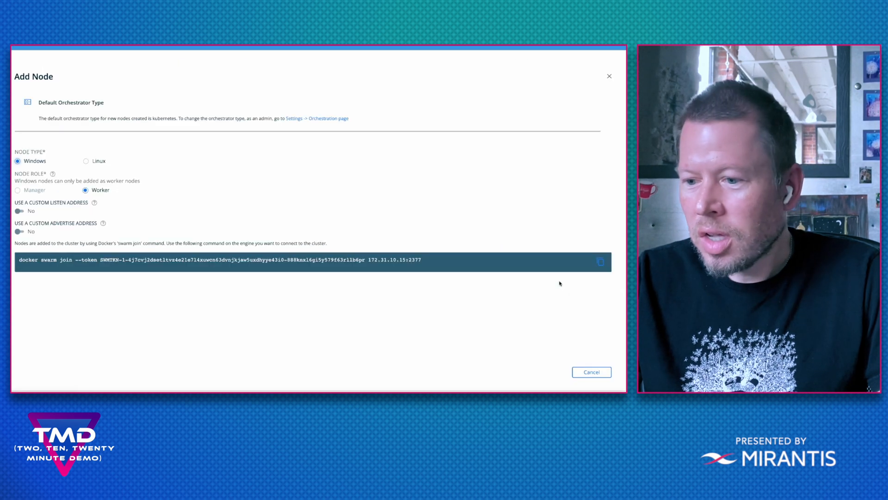
click(601, 261)
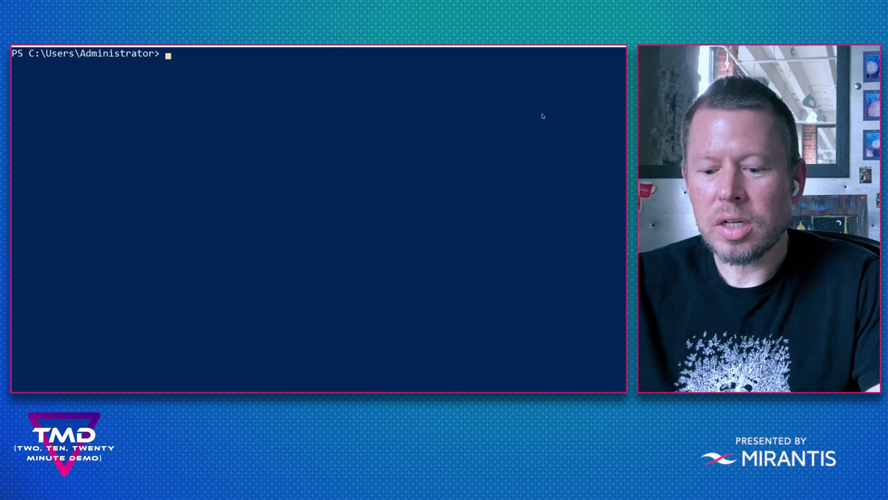
Run the copied docker swarm join command with its SWMTKN token in PowerShell
text(docker swarm join --token SWMTKN-1-4j7cvj2dsetltvz4e21e7l4xuwcn63dvnjkjaw5uxdhyye0-888knxl6gi5y579f63rllb6pr 172.31.10.15:2377)
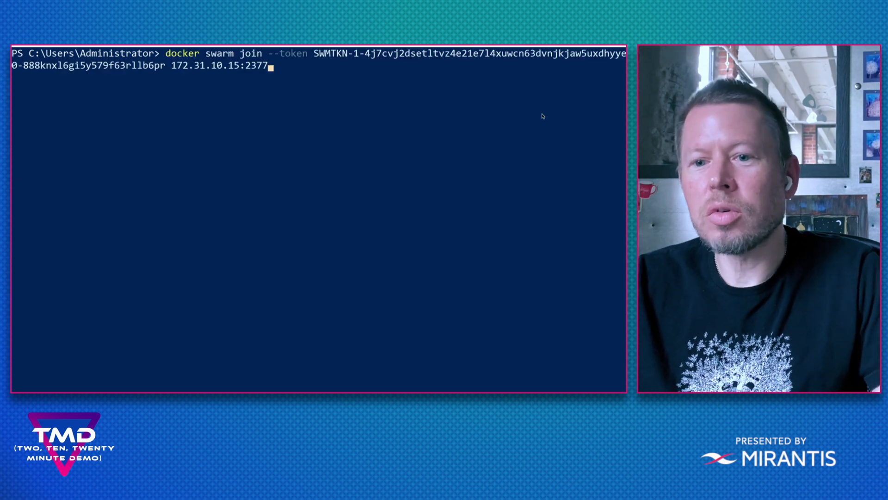
key(Return)
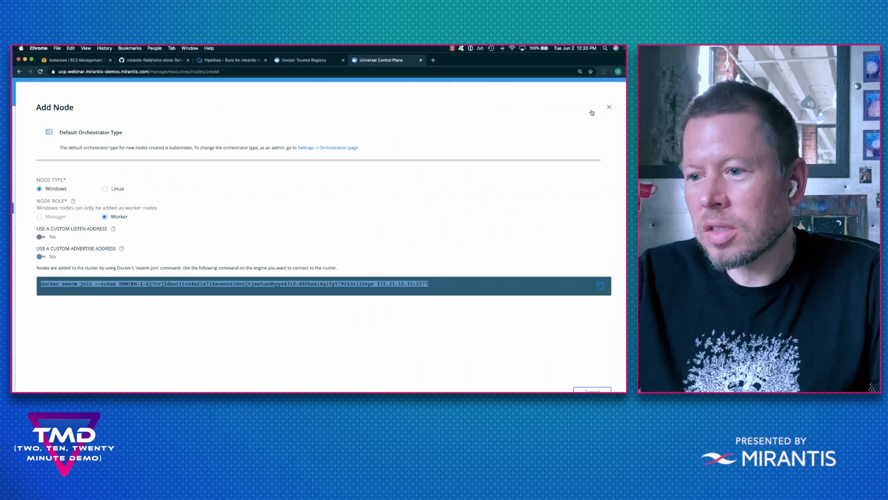
Close Add Node and confirm EC2AMAZ-KNFEEDH appears as a windows/x86_64 node
click(609, 107)
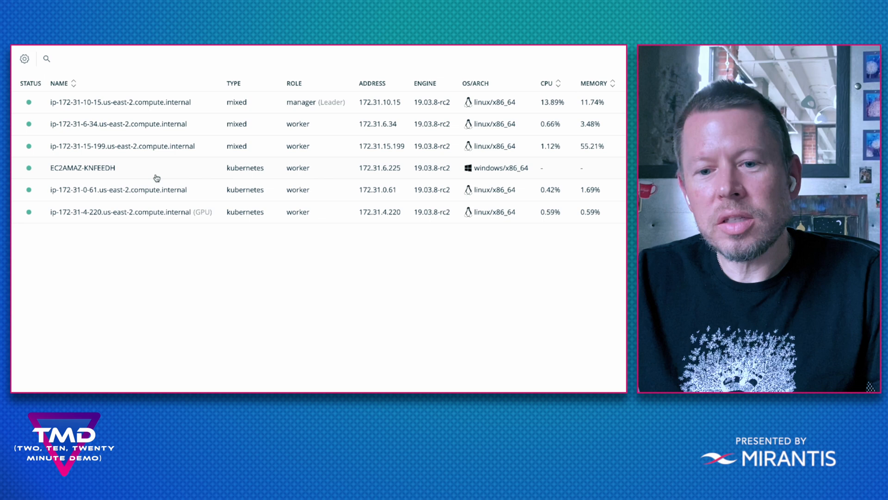
mouse_move(274, 180)
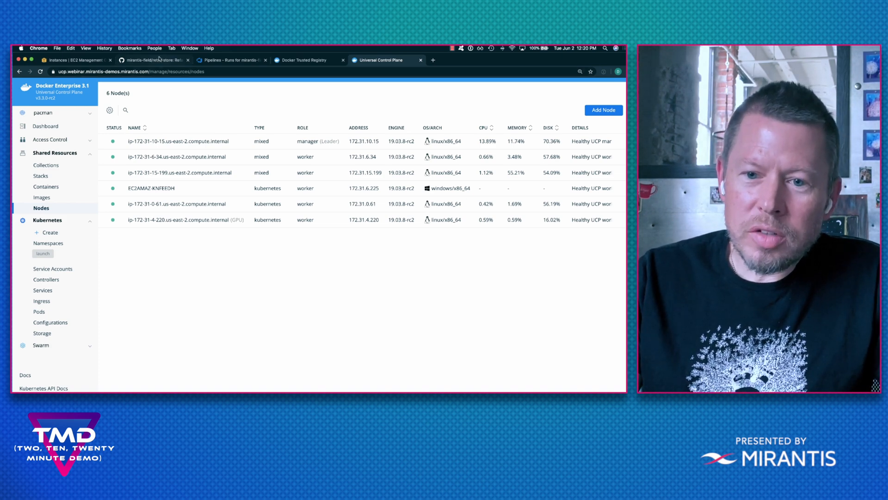
Read through the retro-store README covering the original and refactored store applications
click(153, 60)
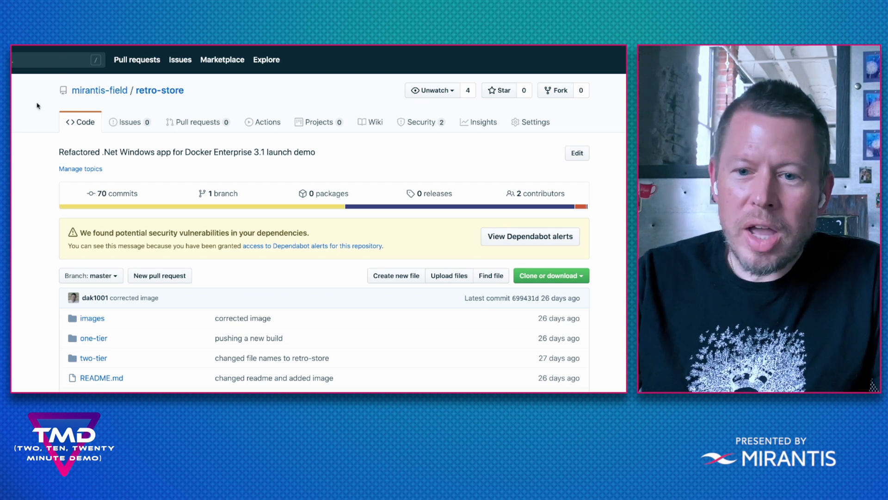
scroll(down, 3)
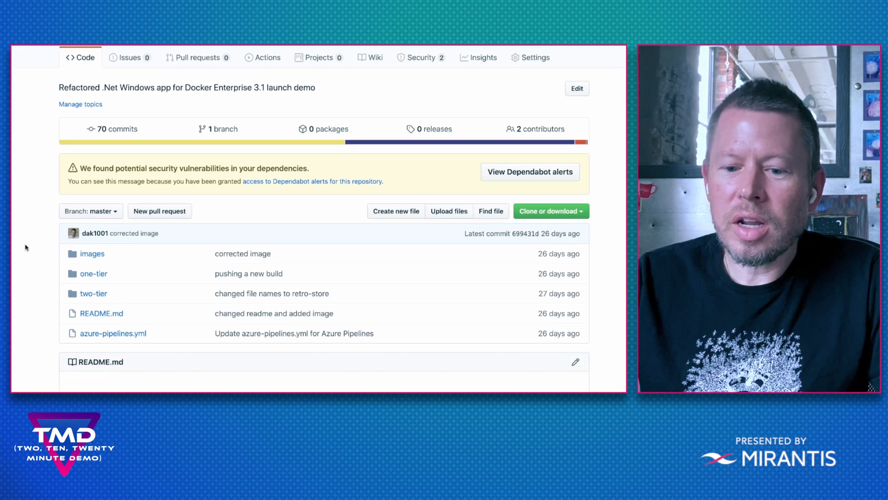
scroll(down, 3)
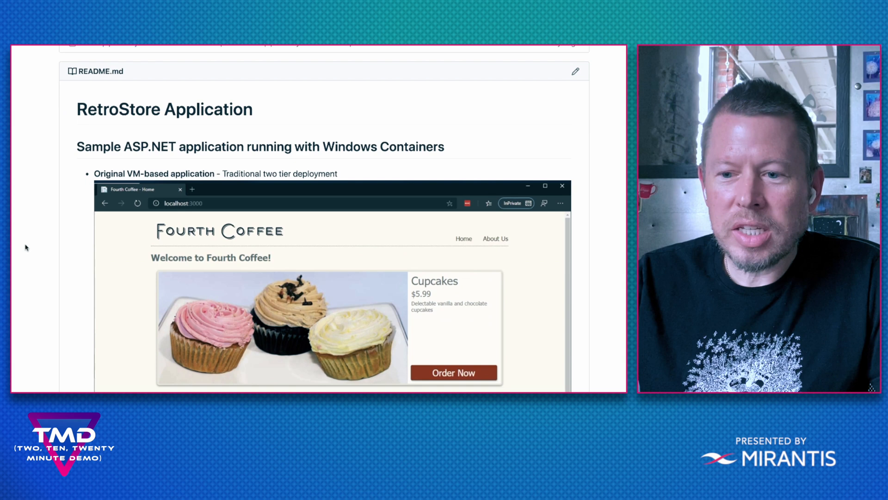
scroll(down, 3)
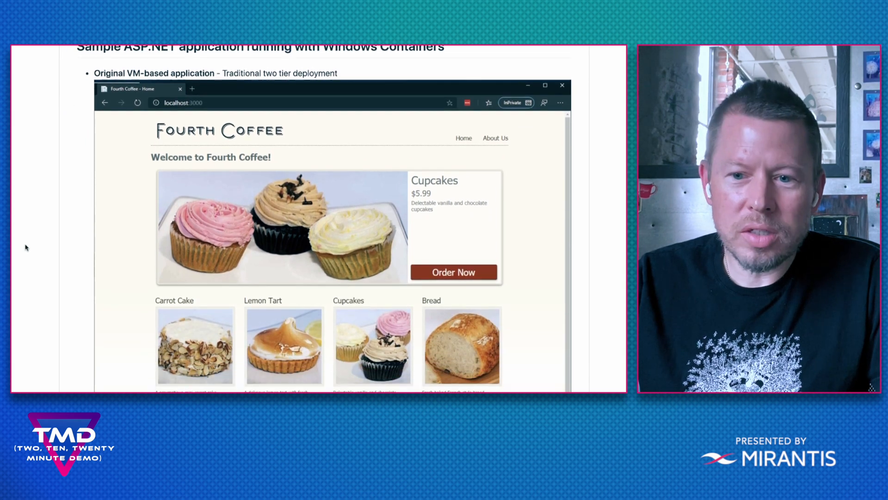
scroll(down, 3)
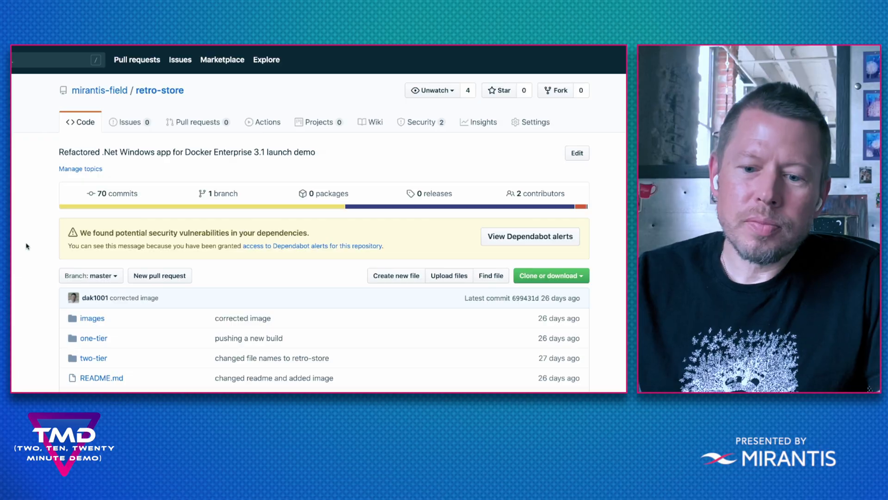
scroll(down, 3)
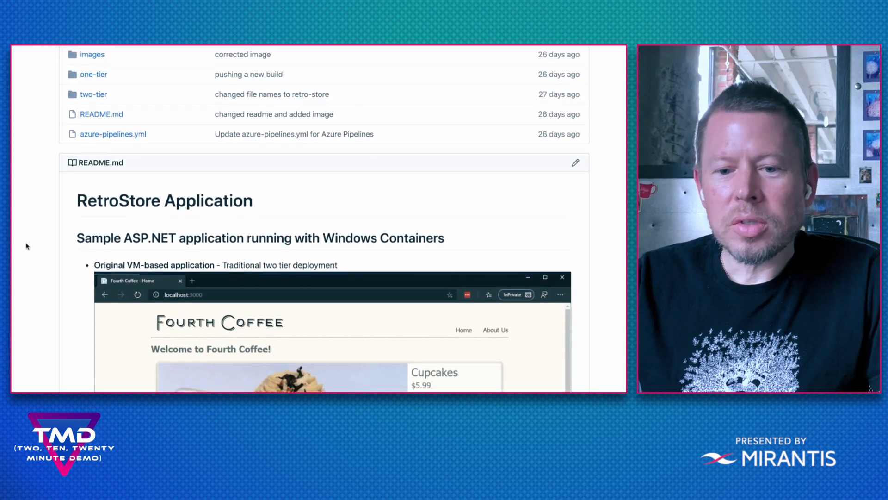
scroll(down, 3)
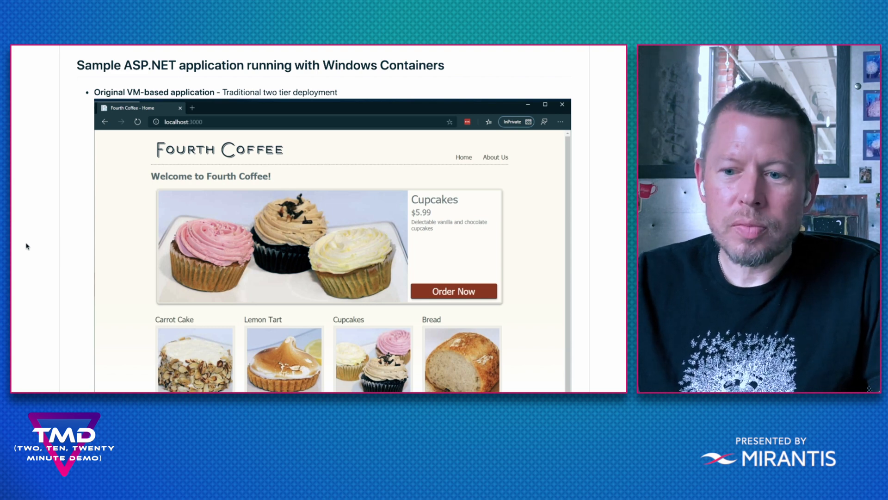
scroll(down, 3)
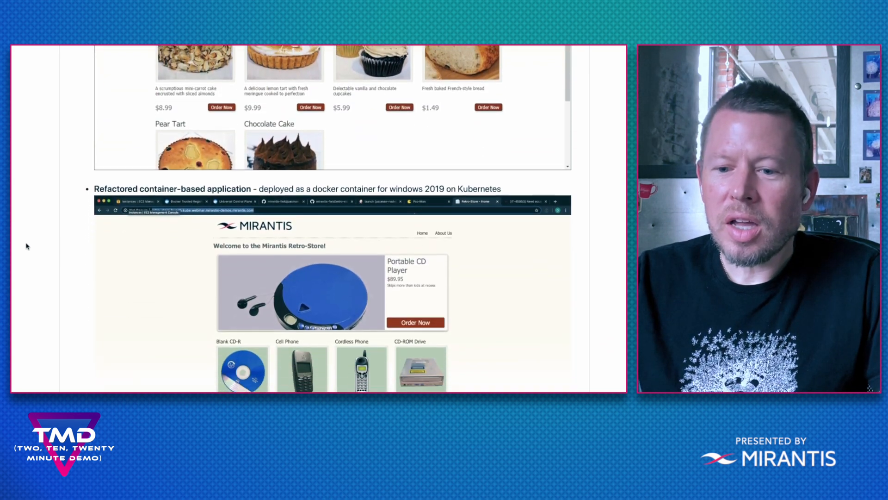
scroll(down, 3)
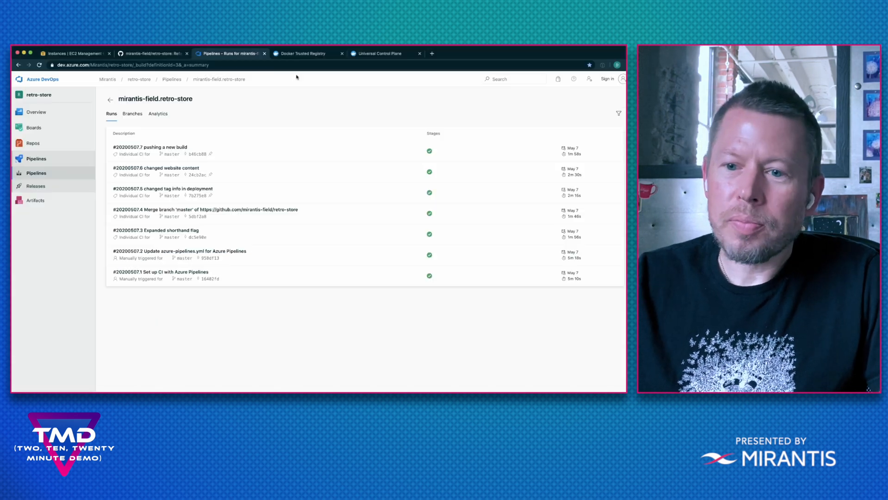
Review the retro-store pipeline runs, then open launch/retro-store in Docker Trusted Registry
click(305, 53)
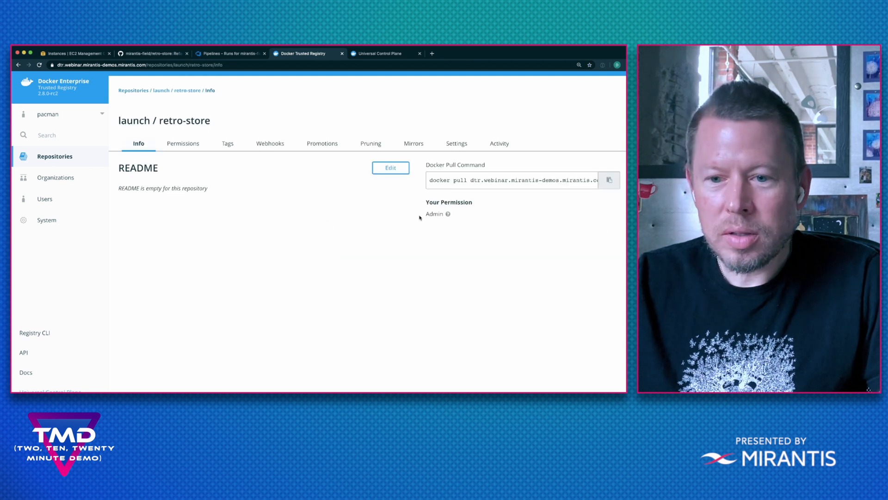
Inspect image 2020.05.07.b46cb88's components and open the CVE-2013-0073 details
click(227, 144)
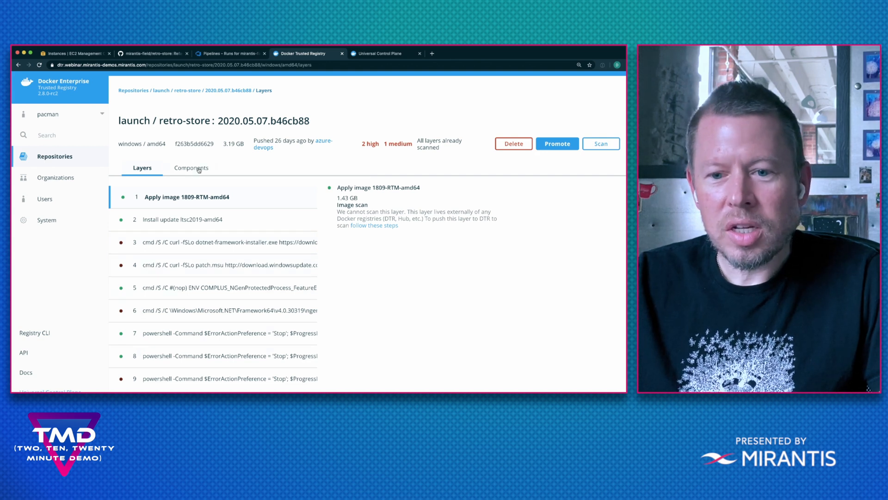
click(191, 167)
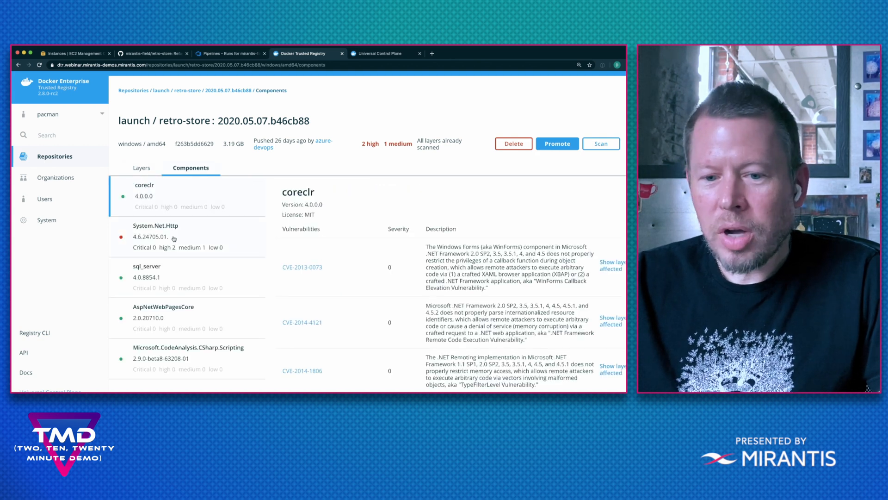
mouse_move(302, 267)
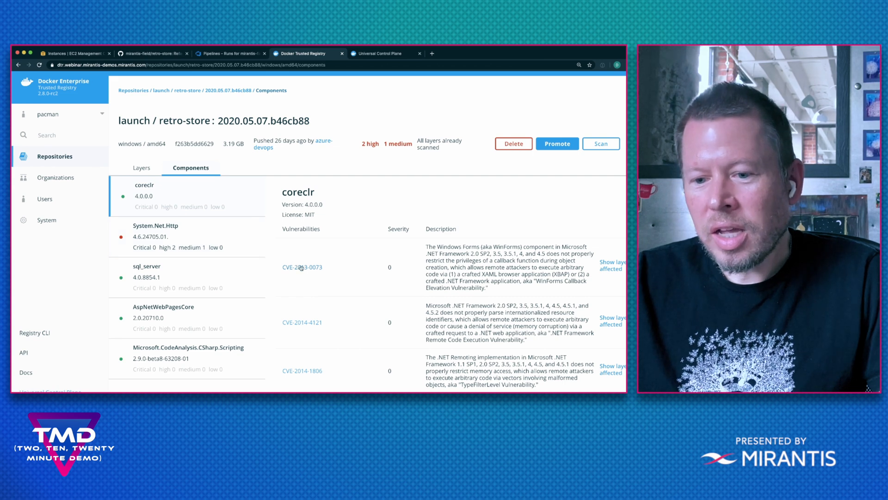
click(302, 267)
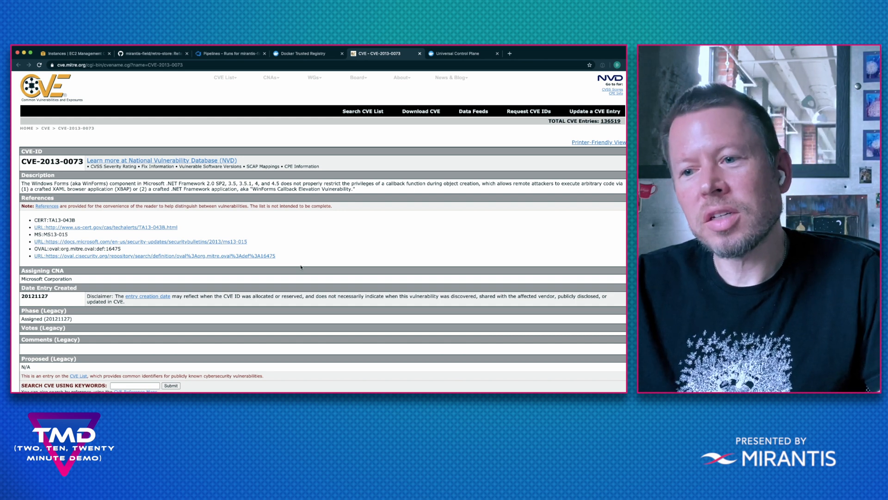
Read the CVE-2013-0073 Windows Forms entry, then switch to Visual Studio Code
click(303, 54)
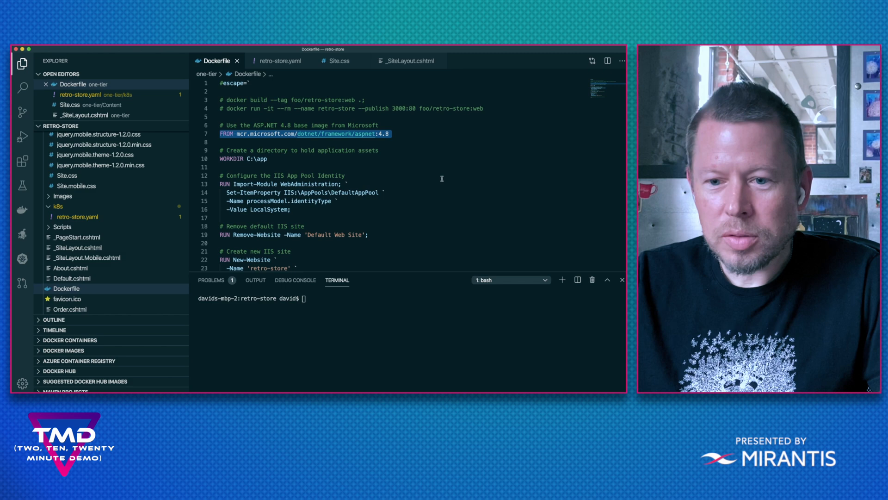
Review retro-store.yaml, highlighting the ClusterIP service type and the demo-gateway entry
scroll(down, 3)
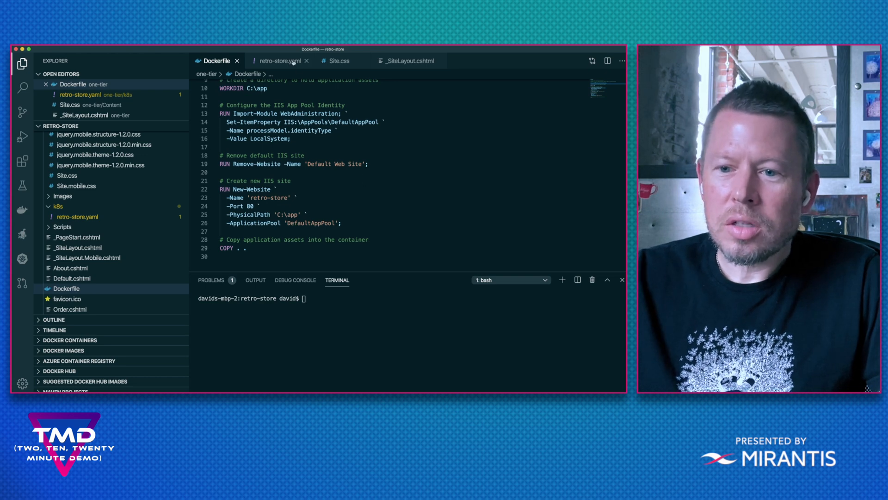
click(281, 61)
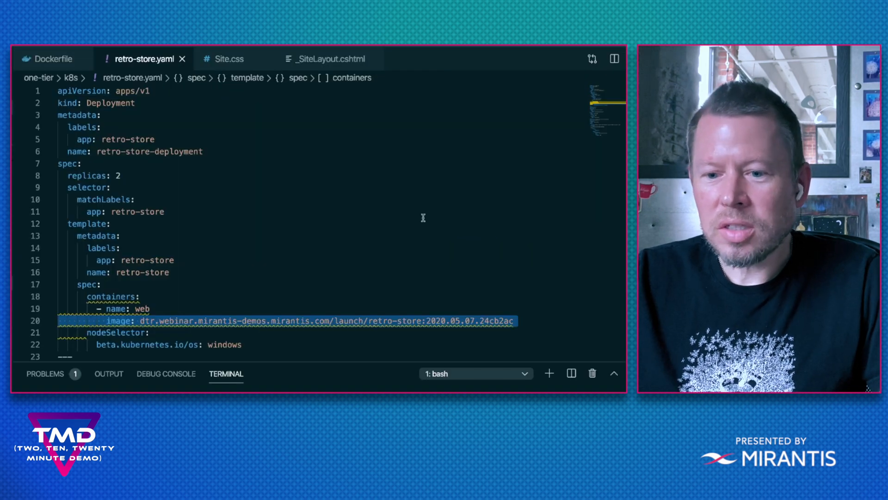
scroll(down, 3)
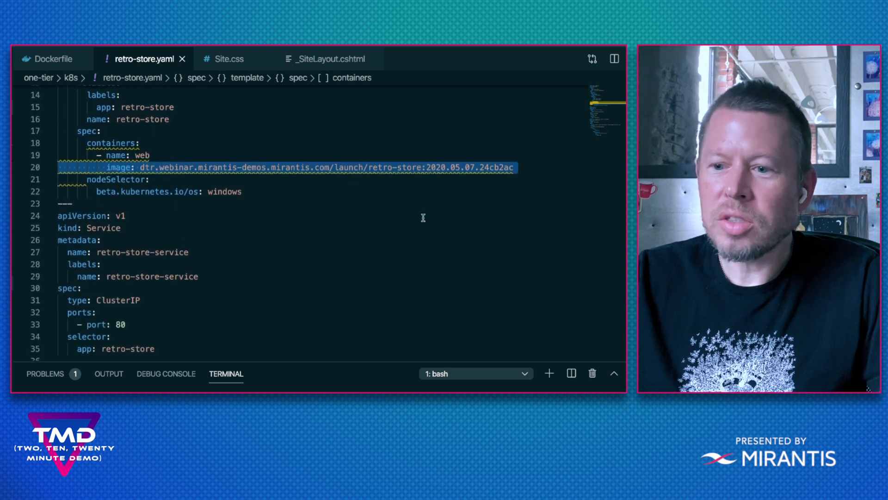
scroll(down, 3)
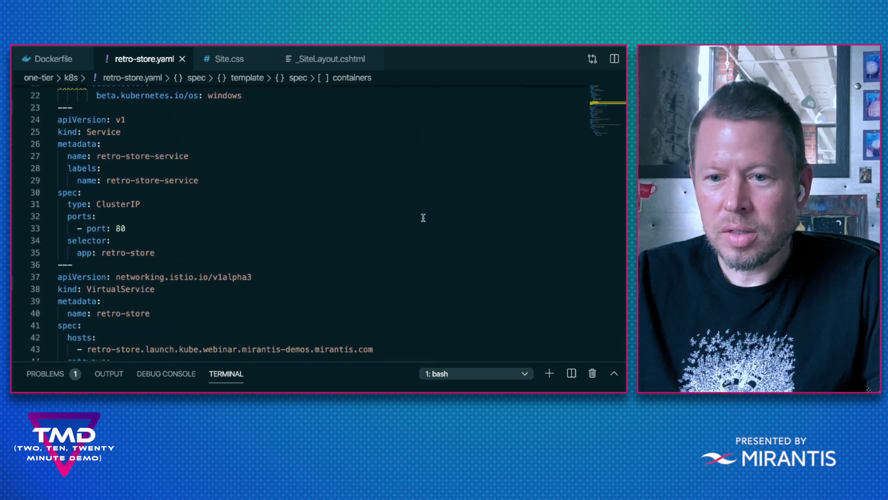
click(142, 204)
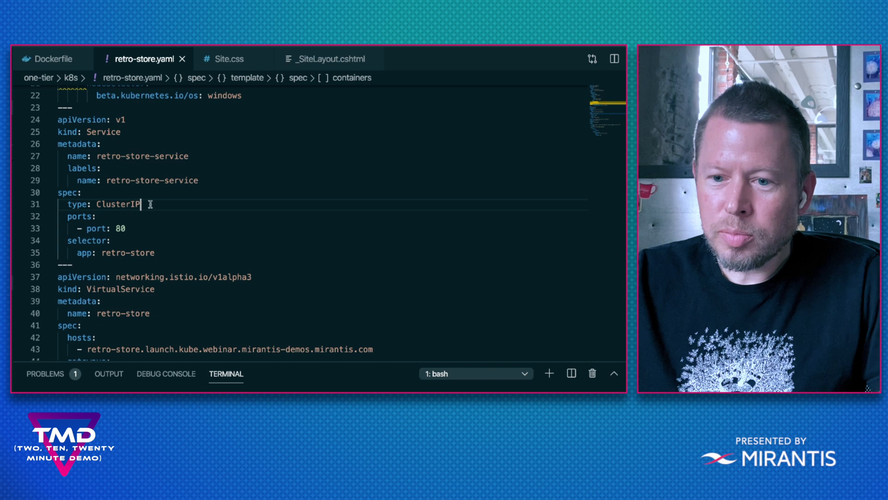
double_click(117, 204)
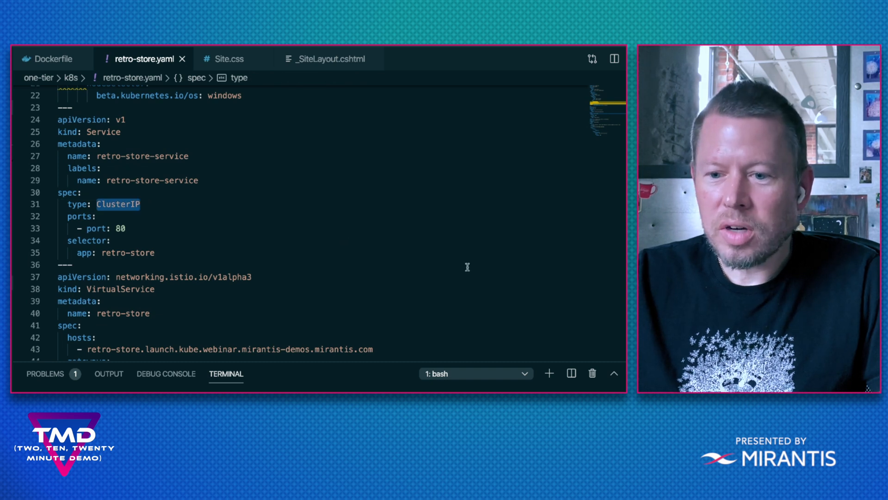
scroll(down, 3)
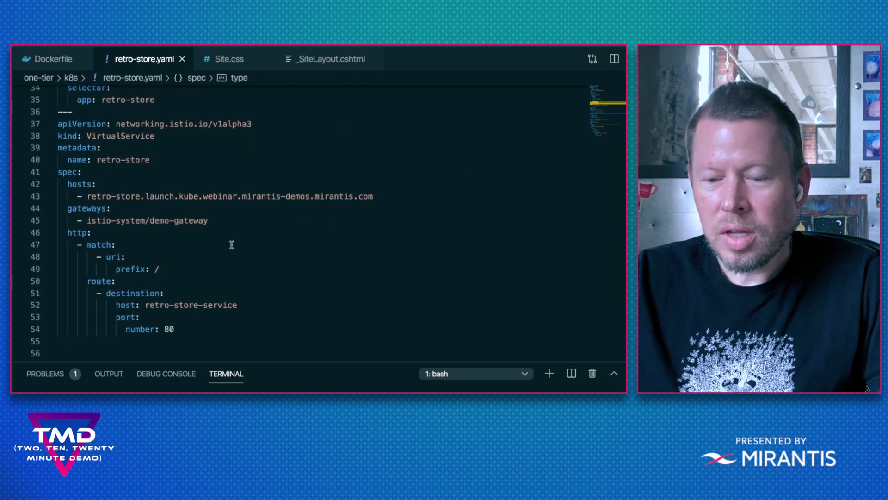
click(207, 220)
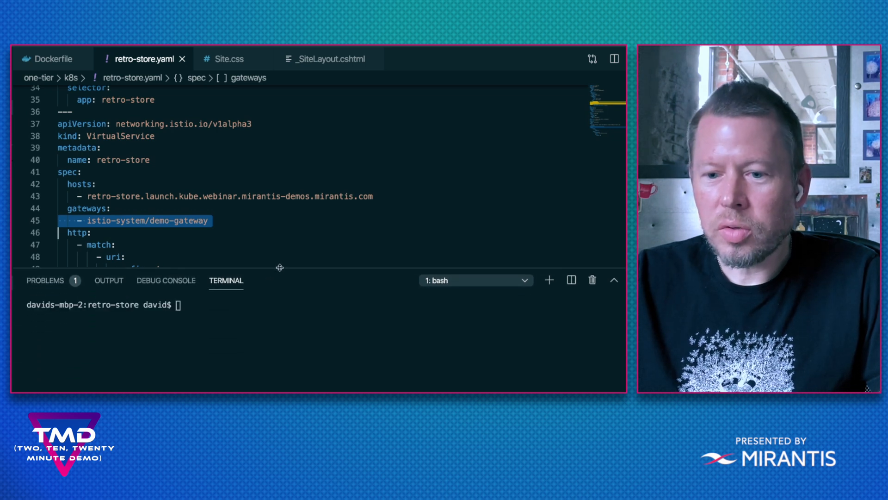
List files with ls, then kubectl apply one-tier/k8s/retro-store.yaml to namespace launch
text(ls -l)
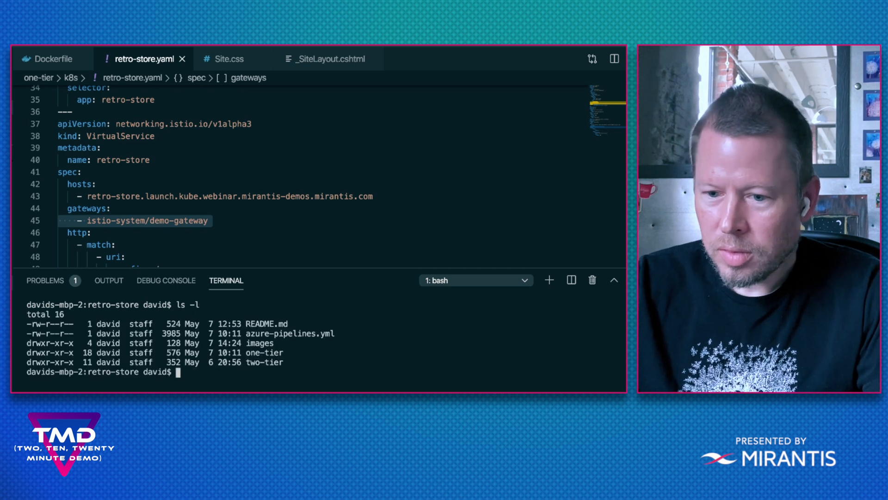
text(kube)
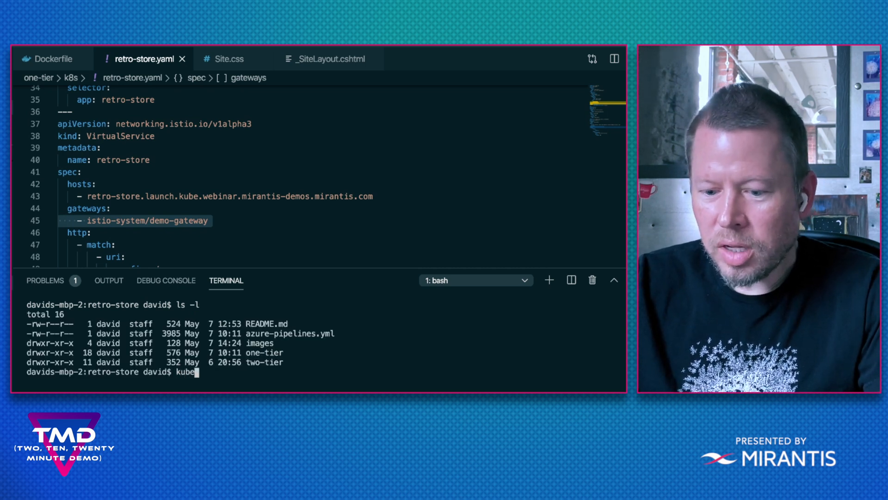
text(ctl)
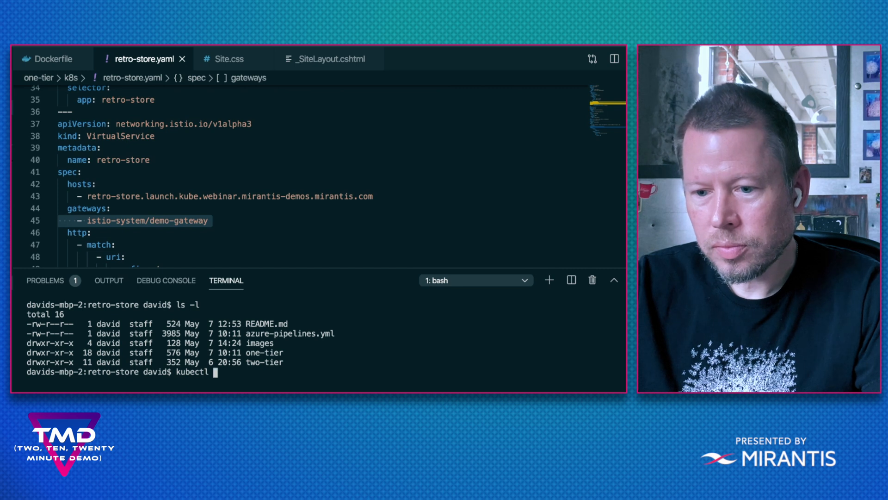
text(appl)
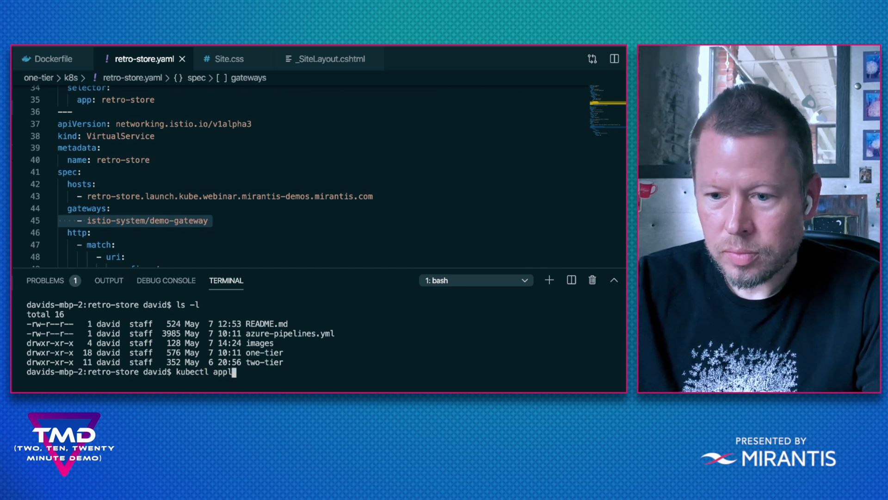
text(y -f)
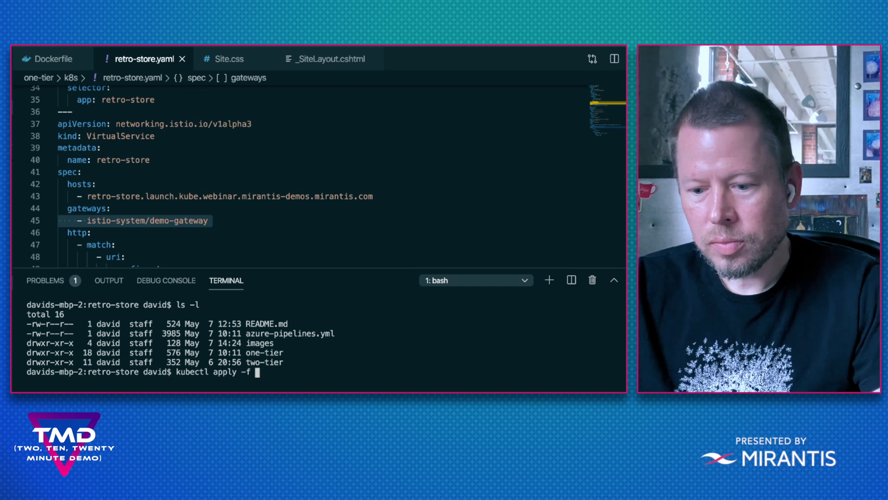
text(one-tier/k)
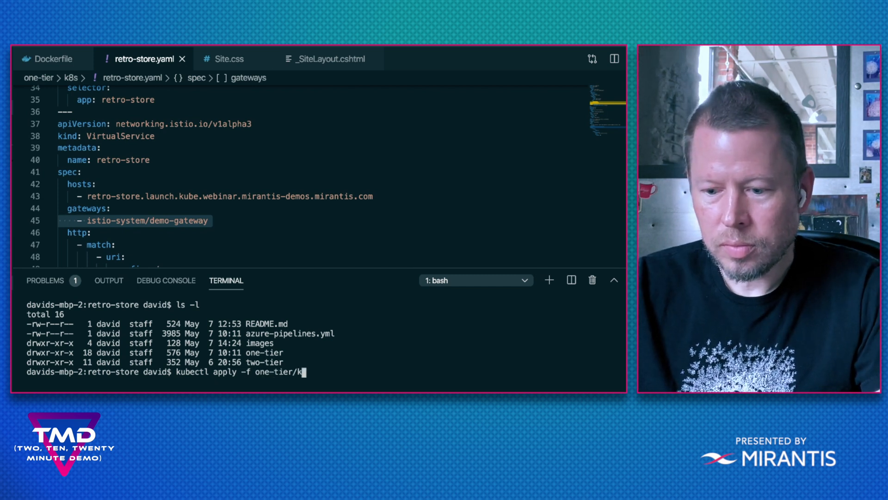
text(8s/retro-store.yaml)
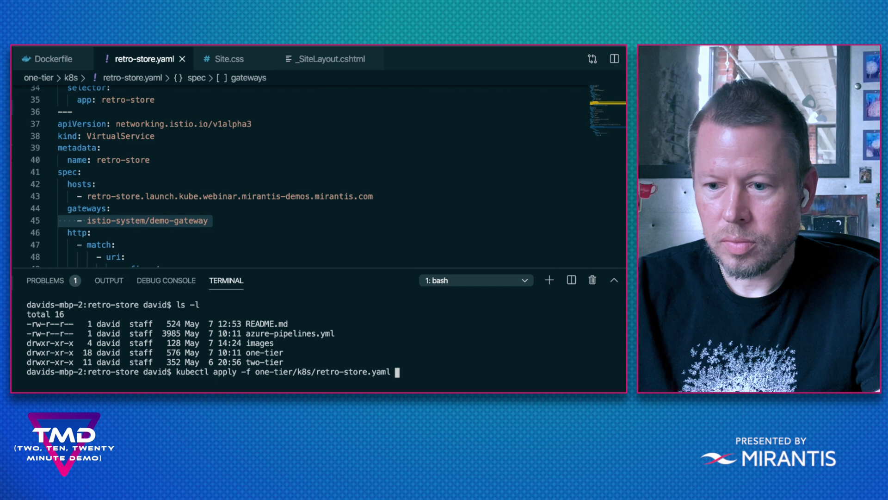
text(-n)
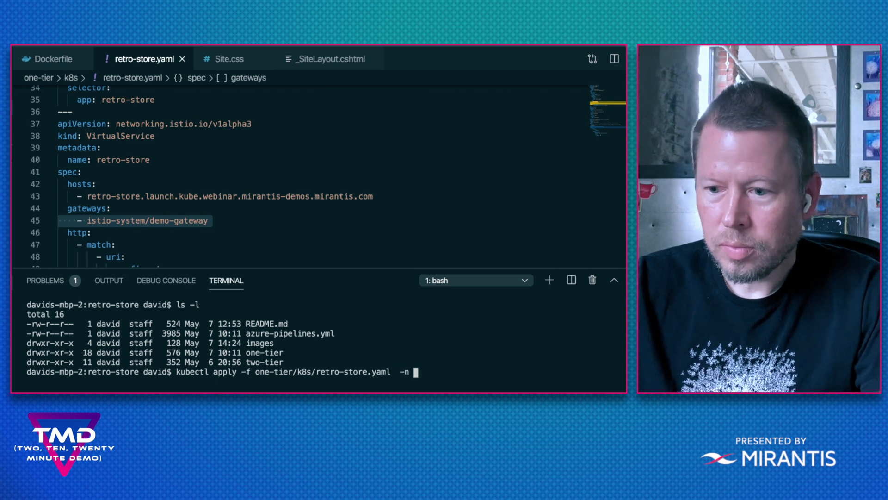
text(lauch)
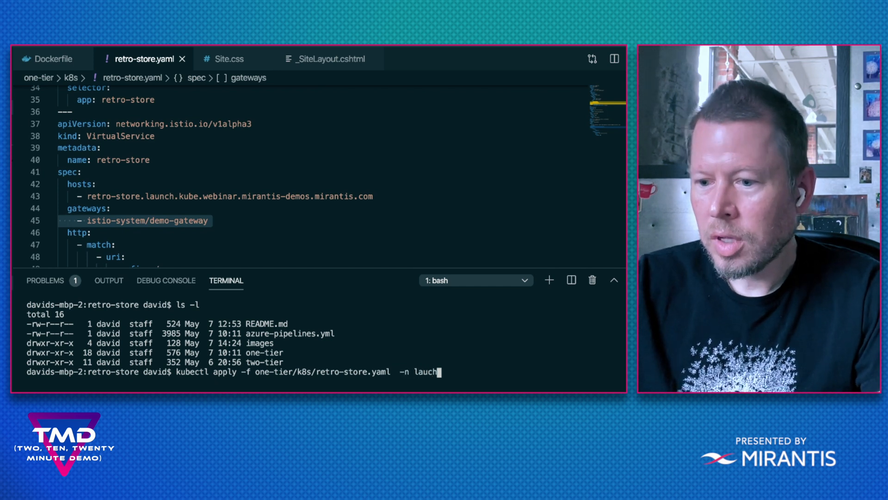
key(Backspace)
text(n)
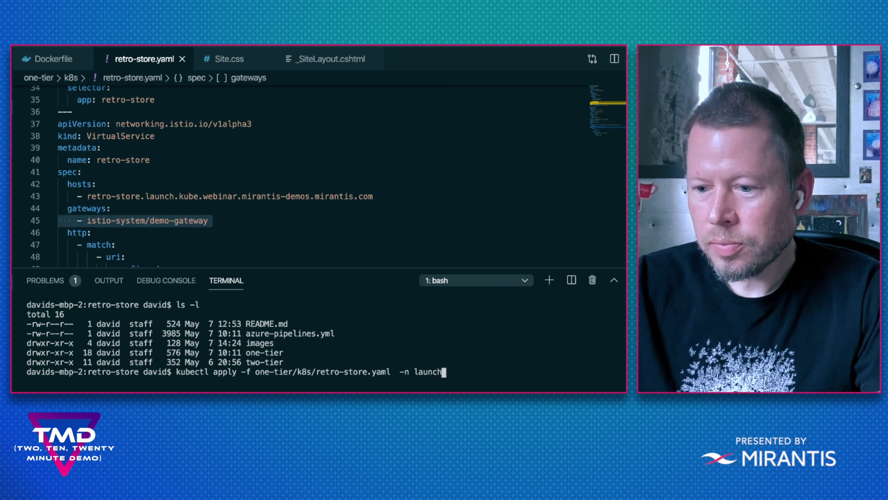
key(Return)
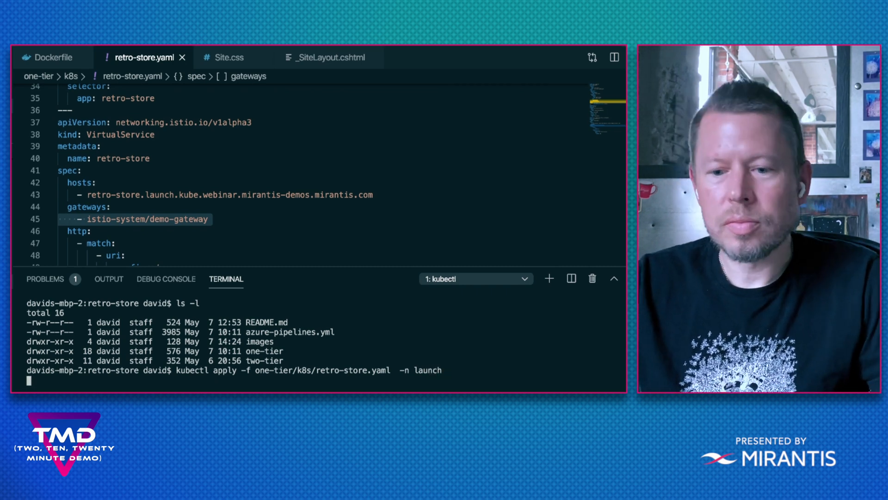
key(Return)
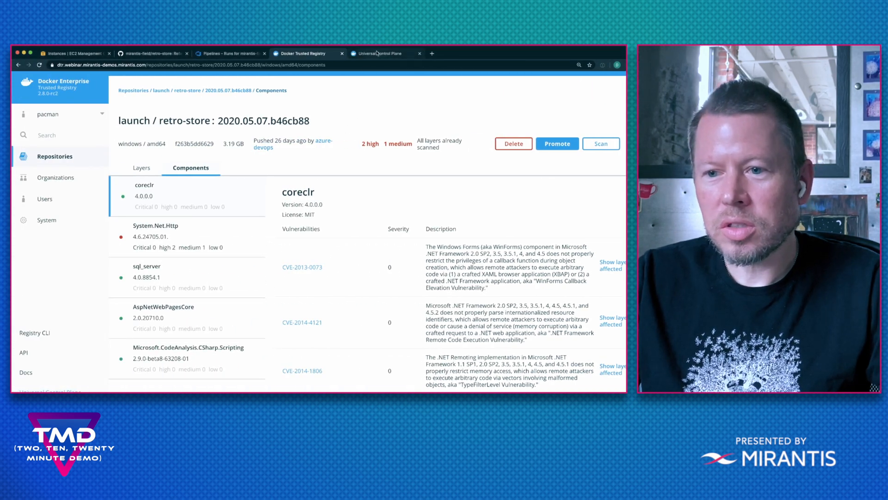
Check retro-store-deployment and its YAML, then the retro-store service and VirtualService
click(379, 53)
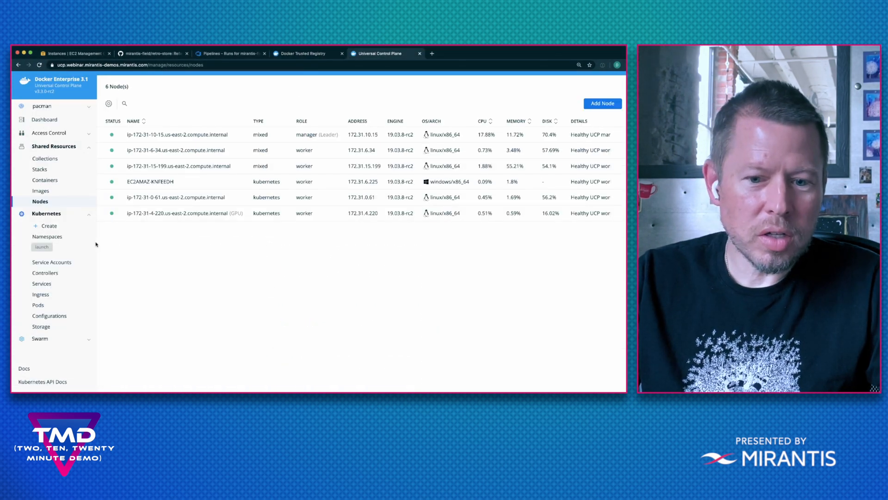
click(45, 272)
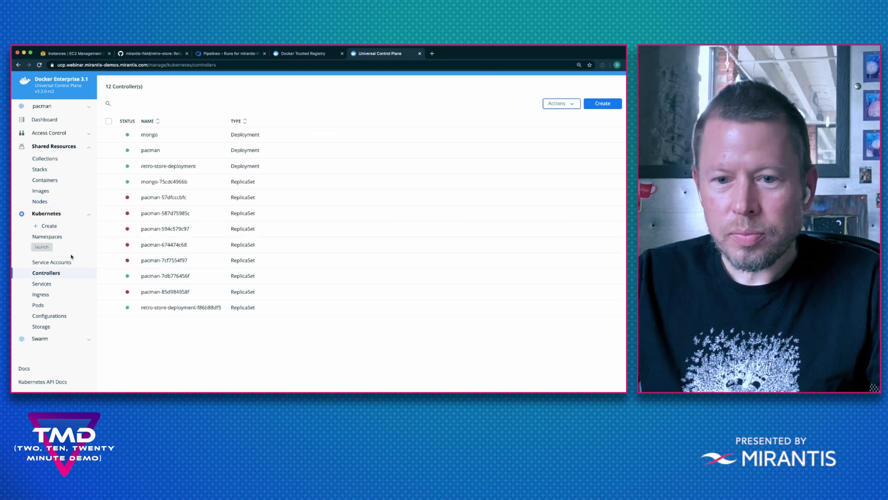
click(168, 166)
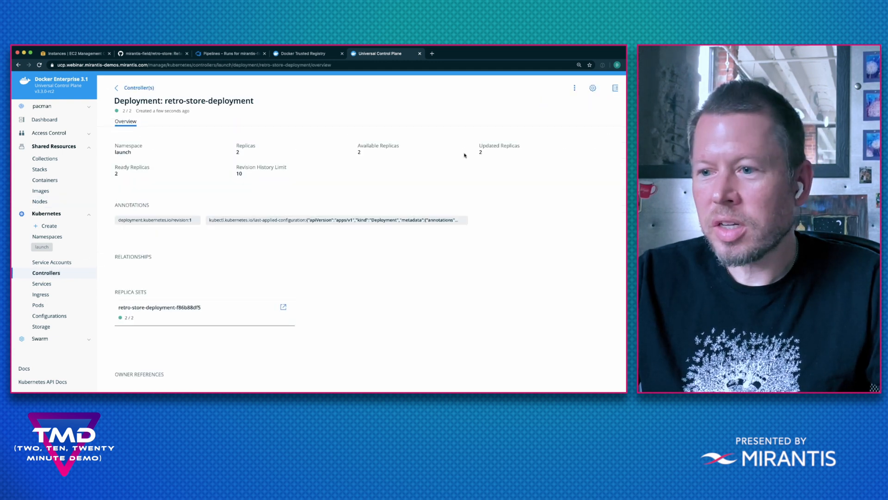
click(592, 88)
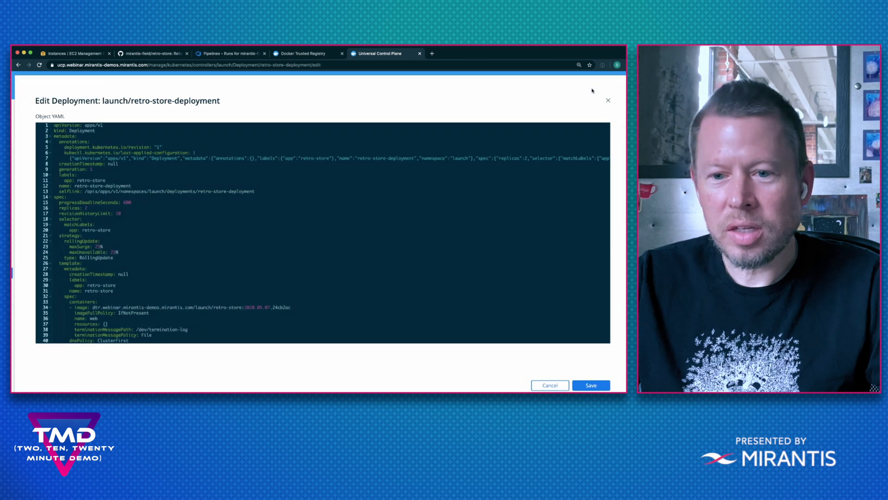
click(590, 386)
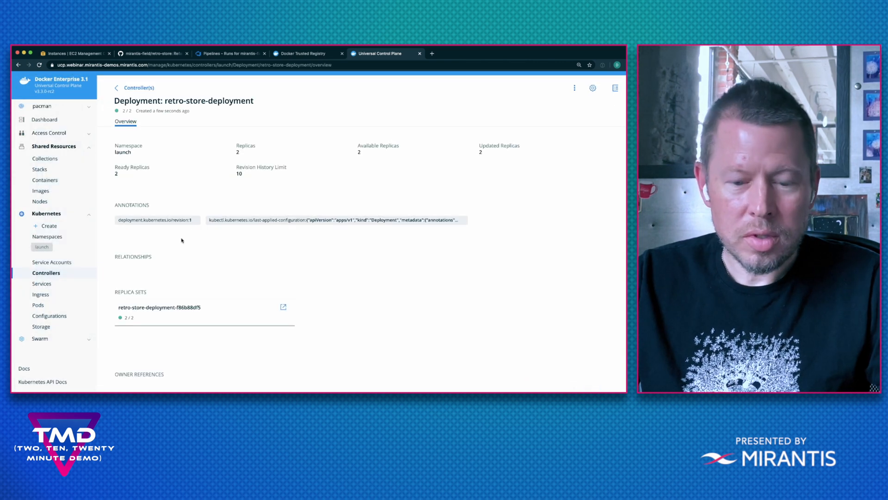
click(42, 283)
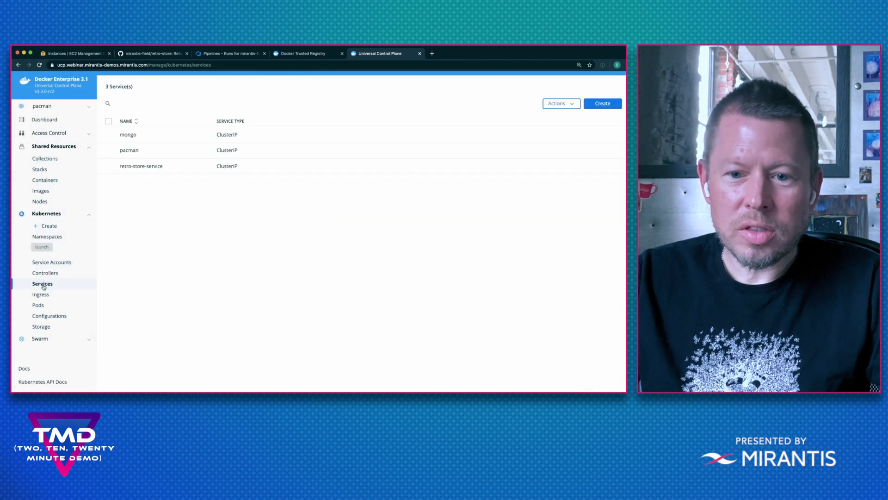
click(41, 294)
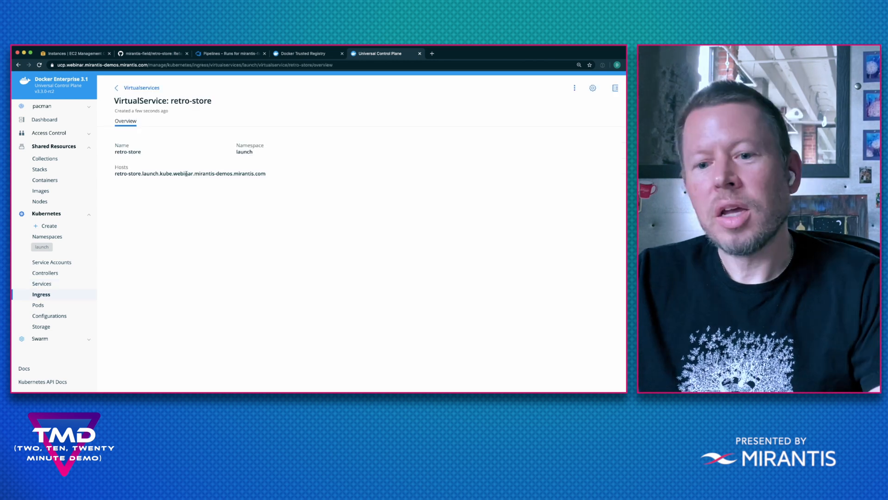